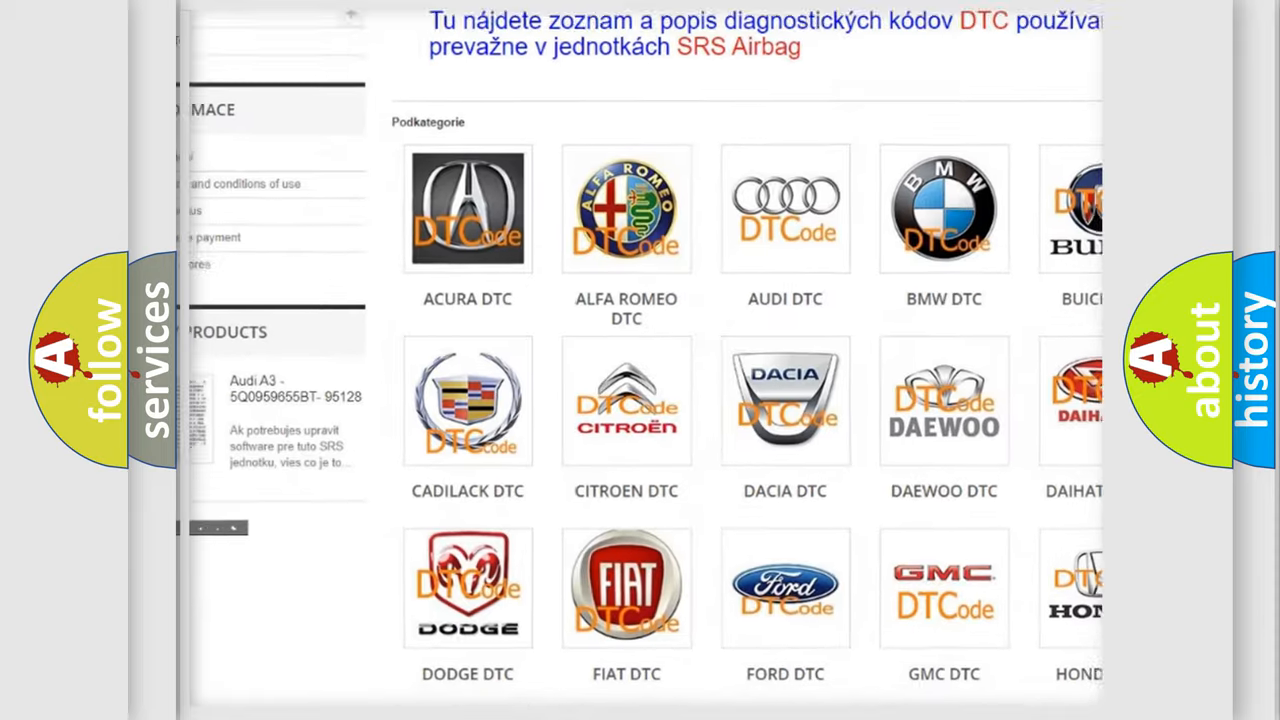
scroll(down, 3)
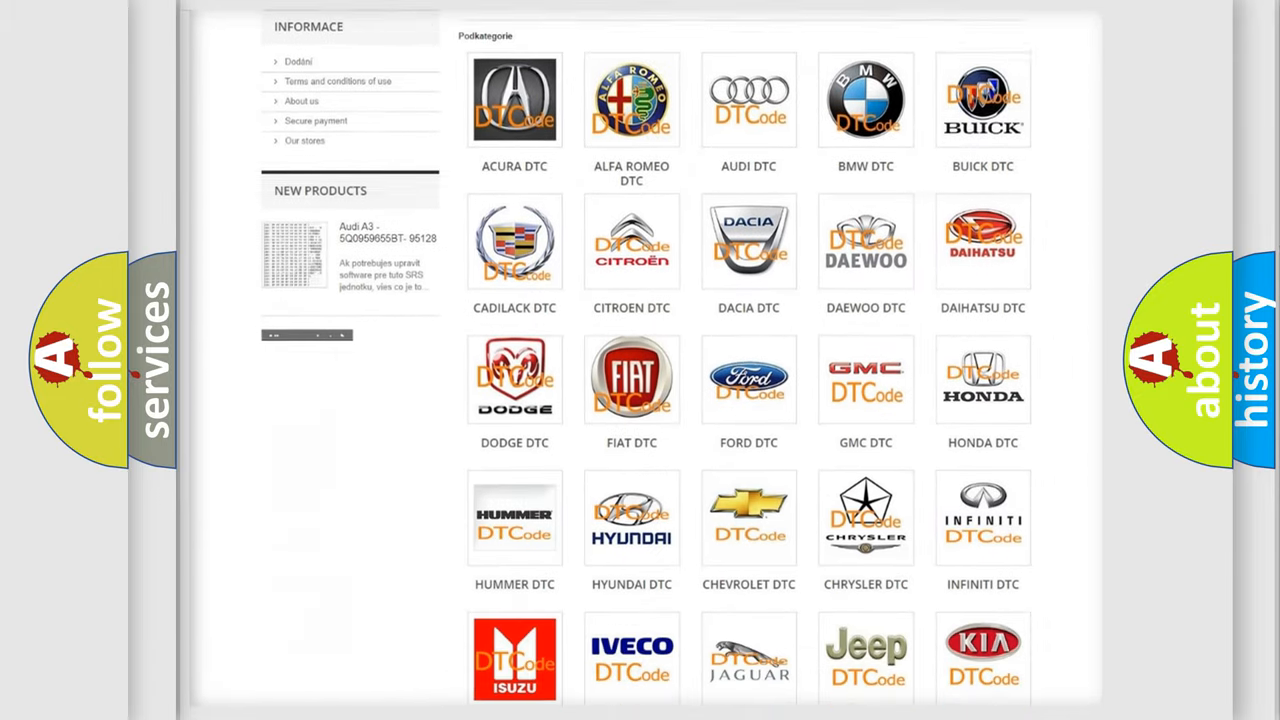
scroll(down, 3)
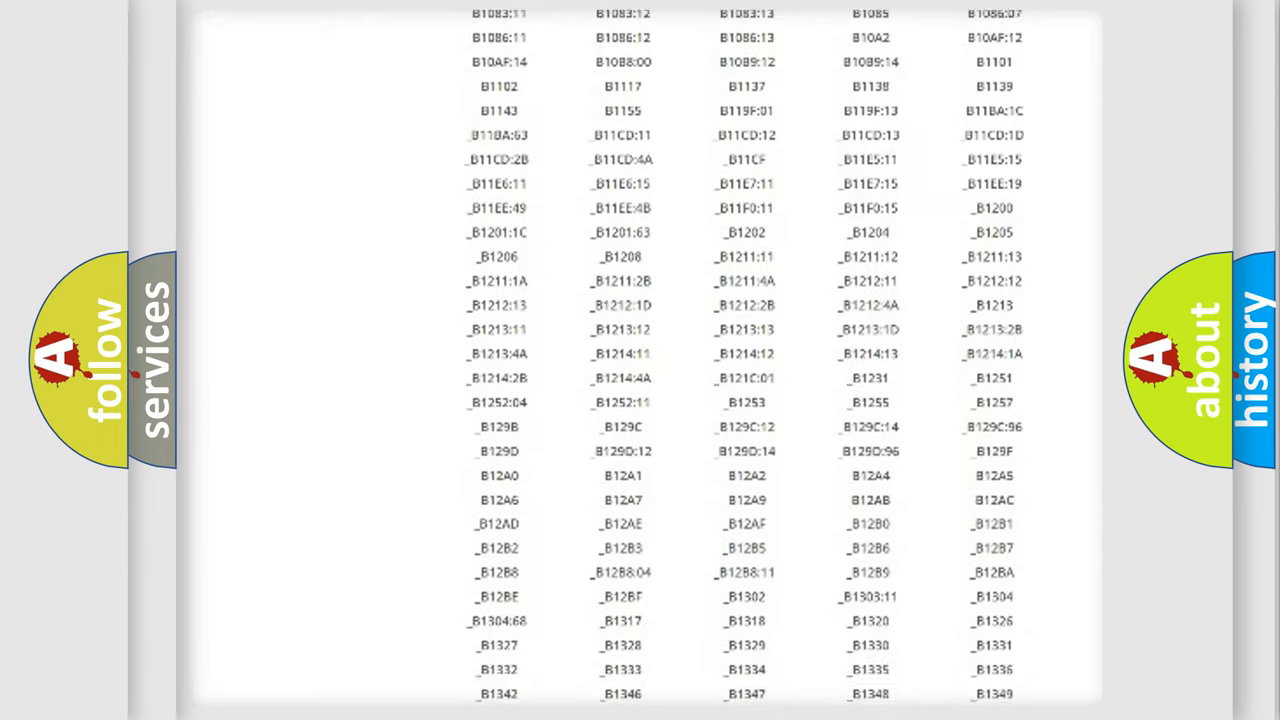
scroll(down, 3)
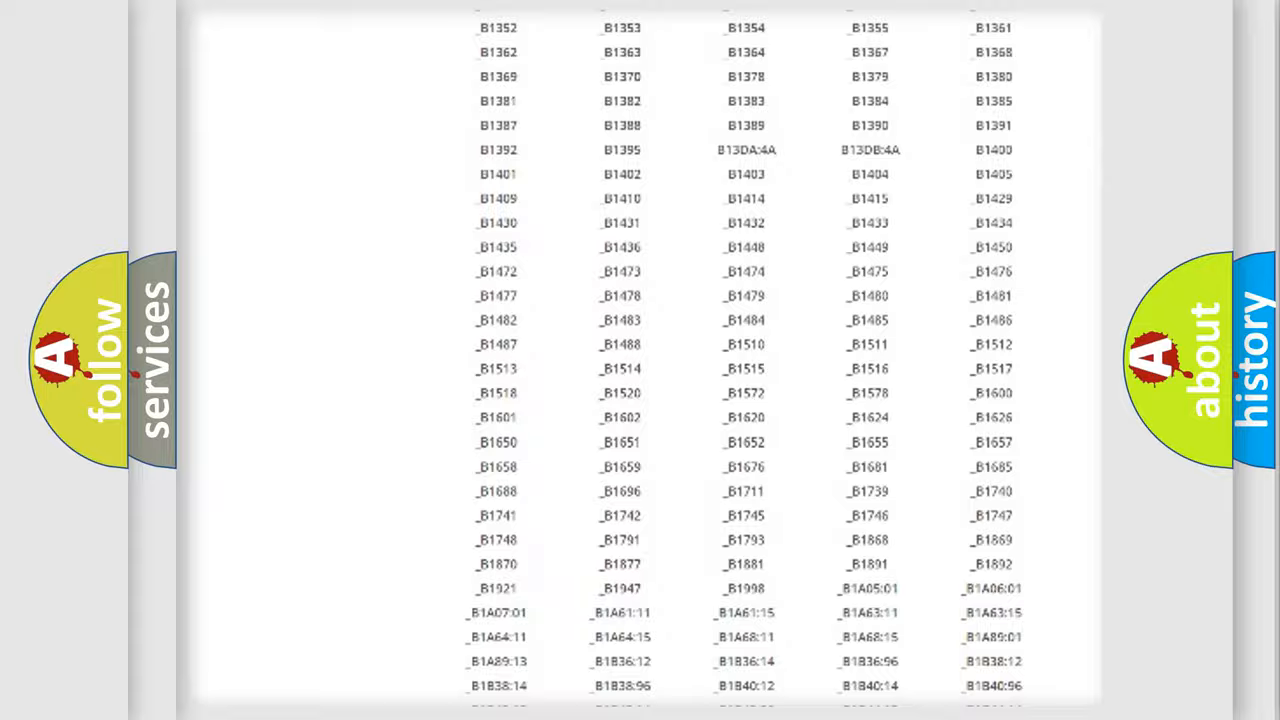